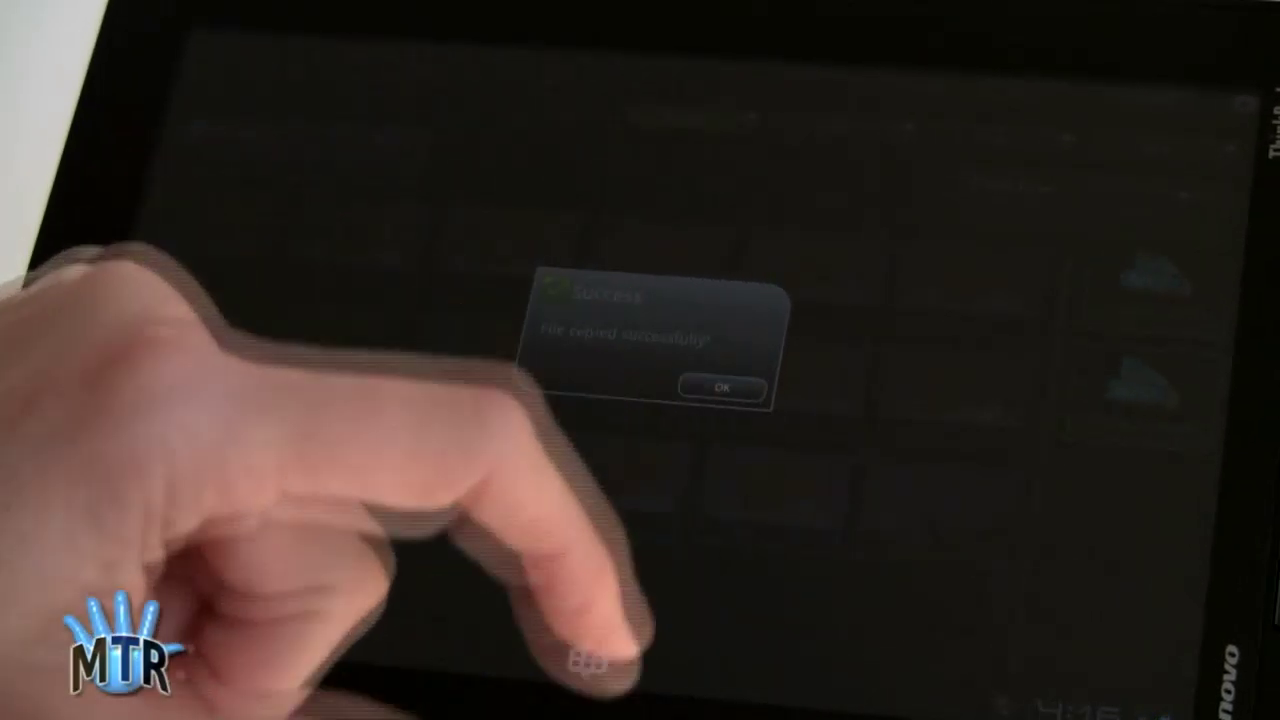
Step: Dismiss the 'File copied successfully' dialog with OK
click(719, 388)
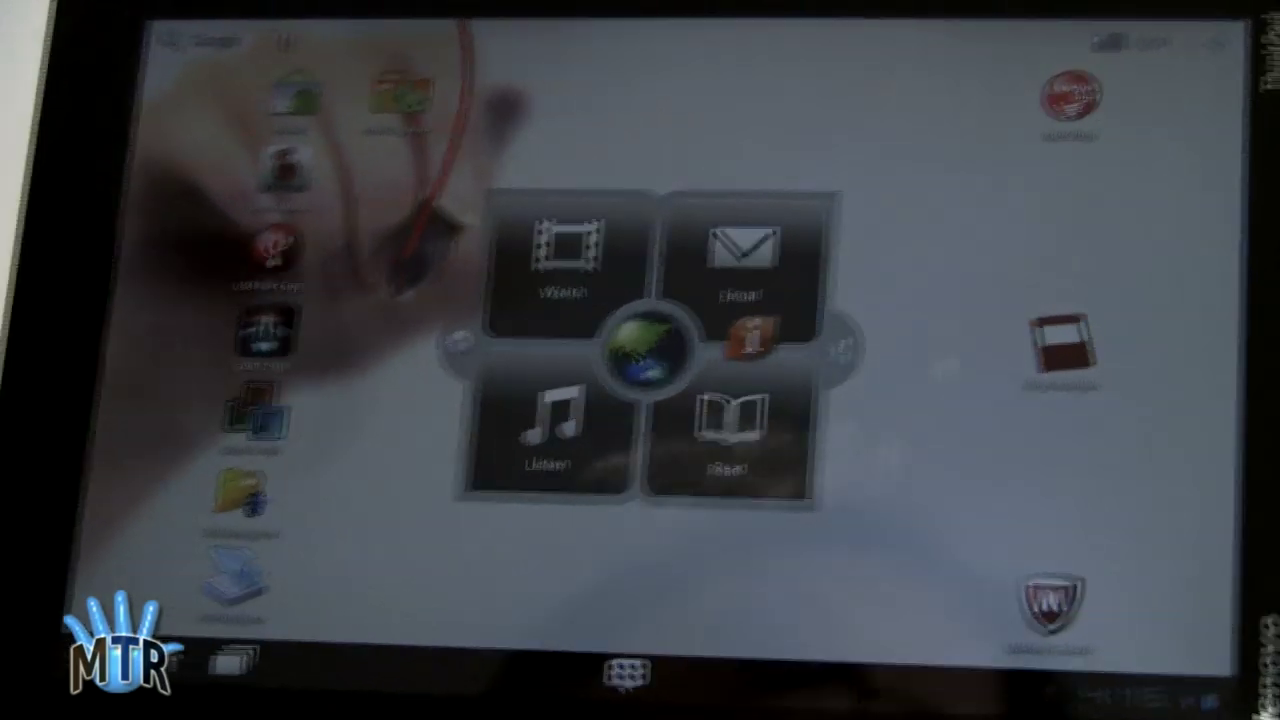
click(617, 670)
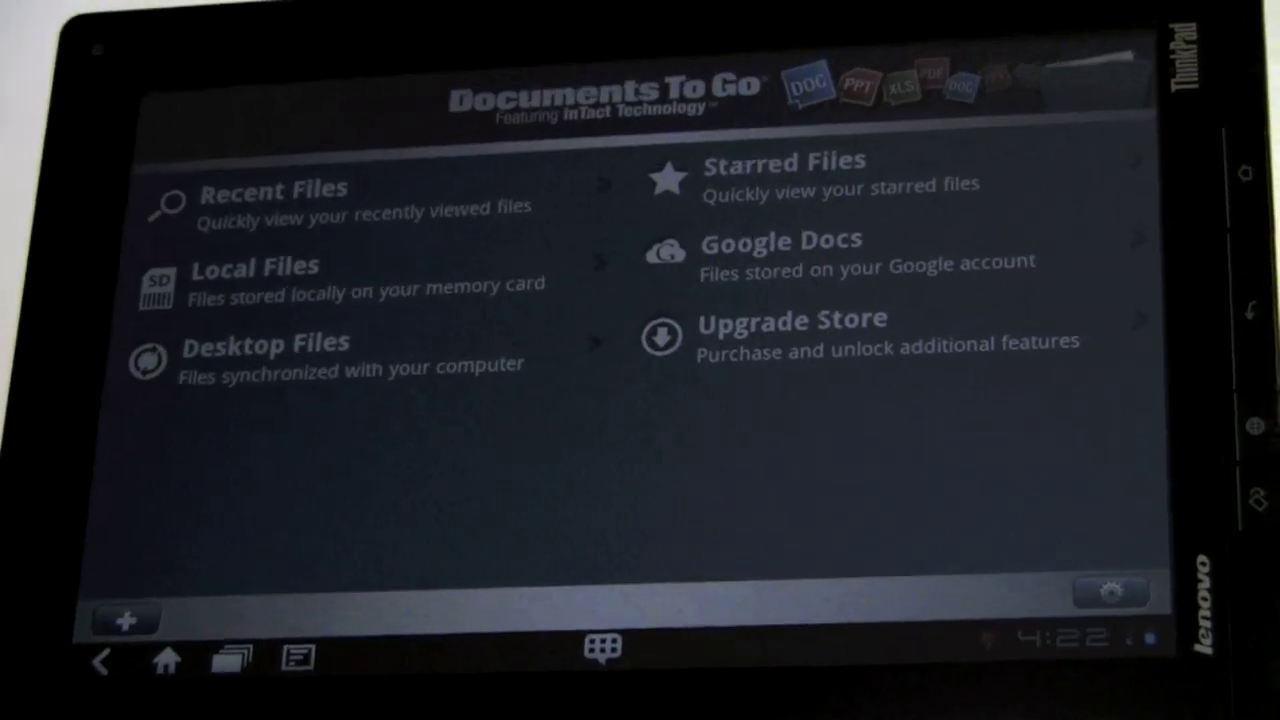
Step: Create a new blank document from the Documents To Go + button
click(124, 618)
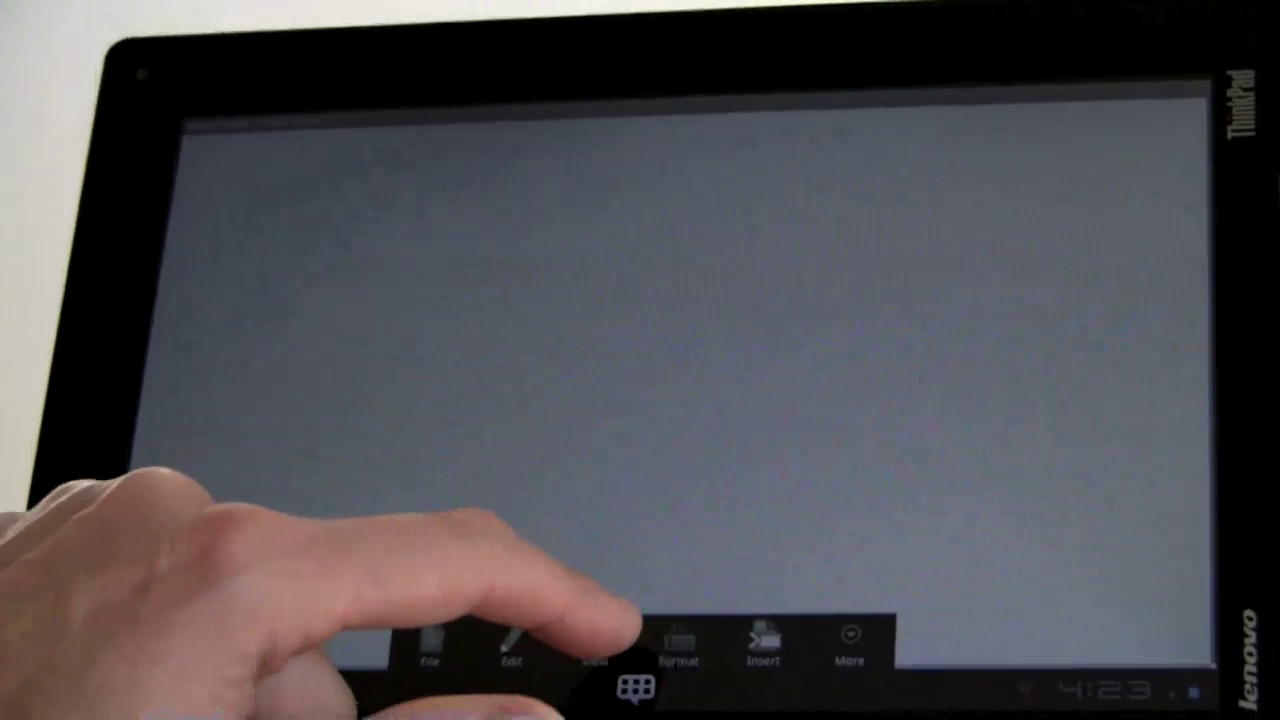
click(508, 645)
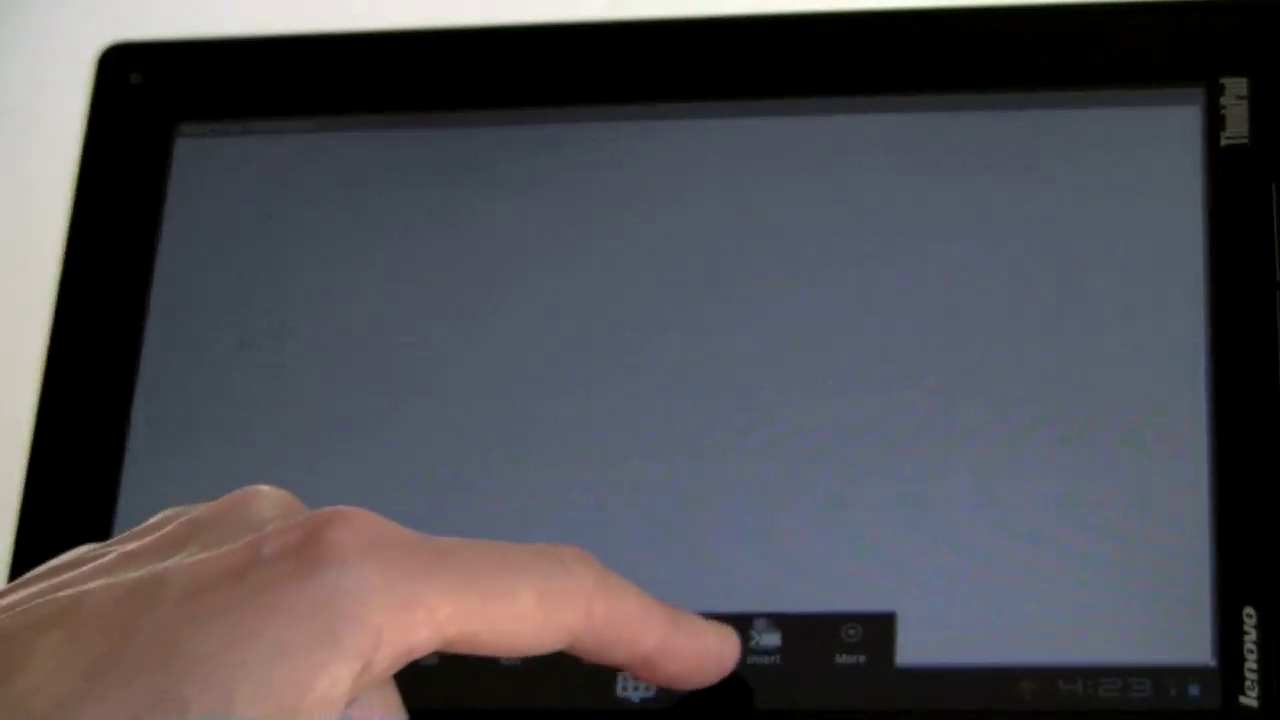
click(846, 645)
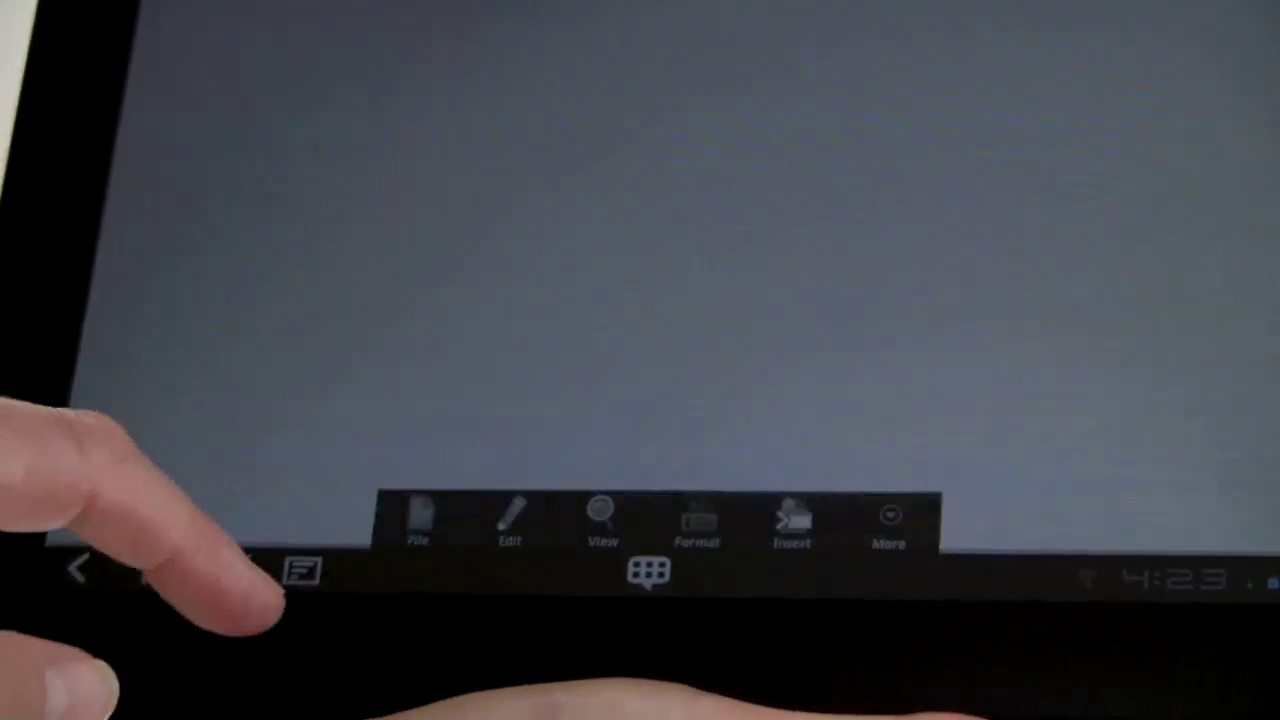
click(509, 520)
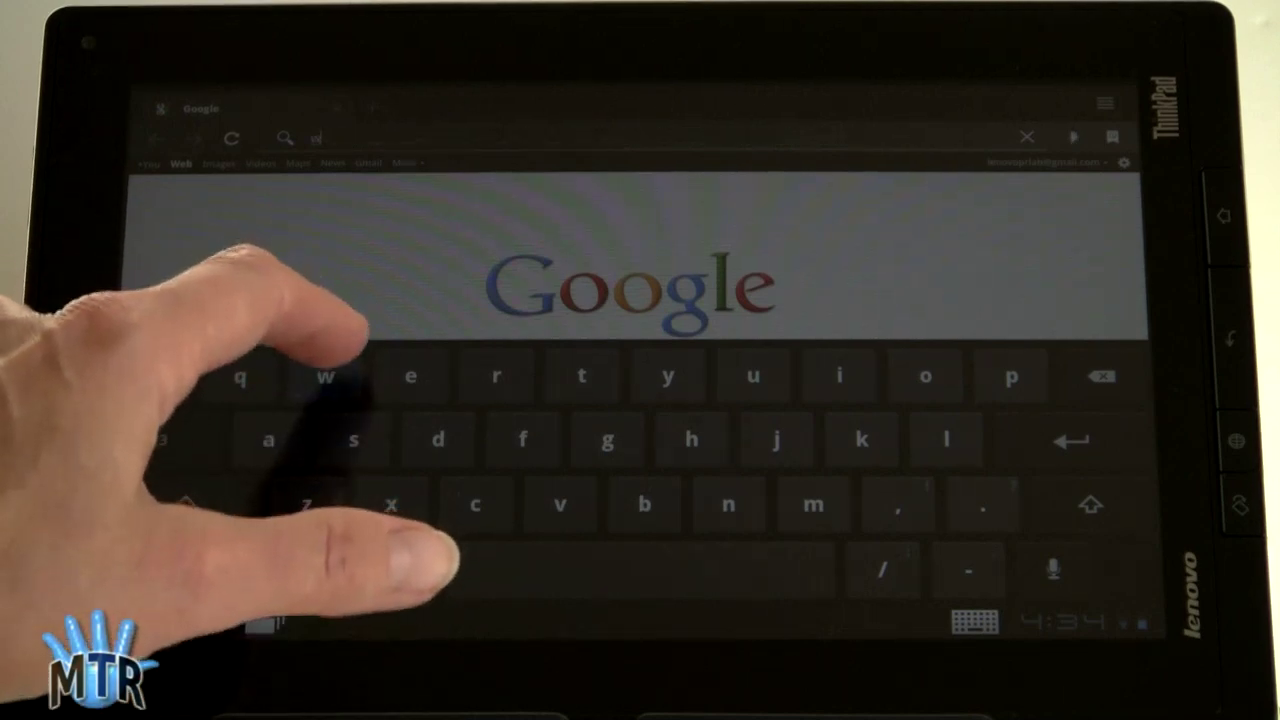
Step: Enter the mobiletechreview.com forum thread URL for the HTC Amaze 4G review
text(www)
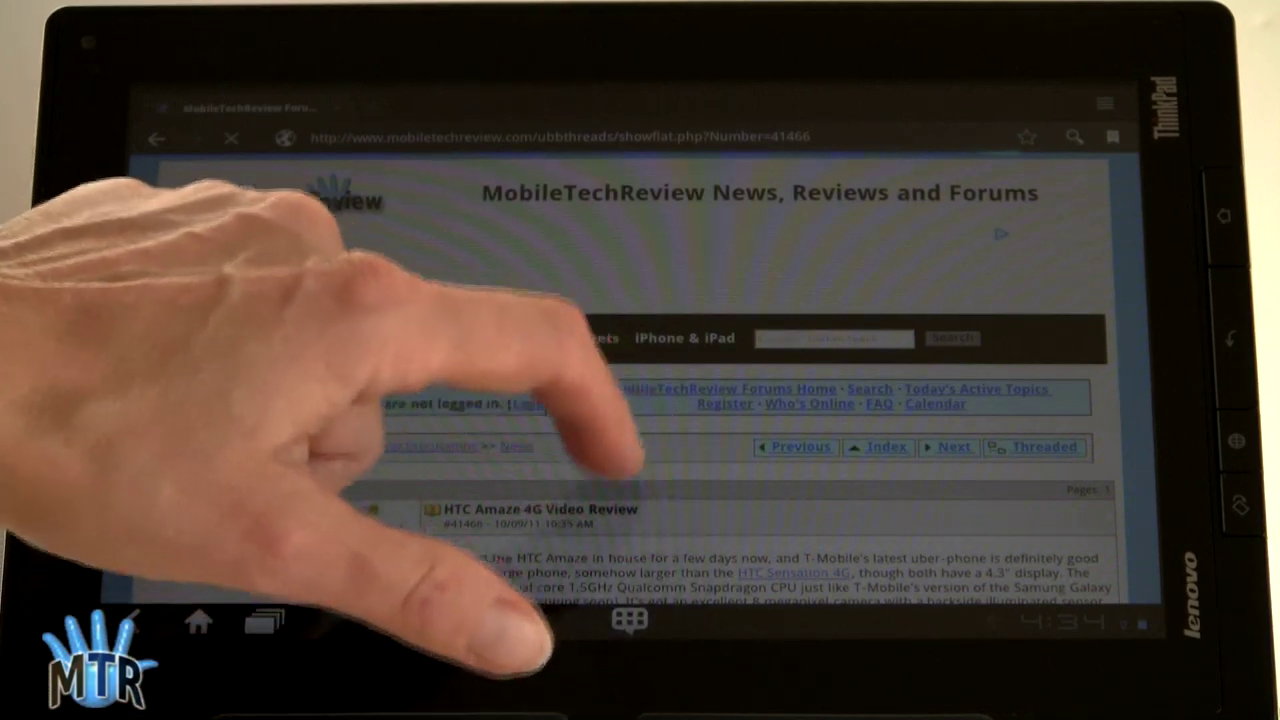
Step: Scroll to and play the embedded HTC Amaze 4G Review video, then switch to Gallery
scroll(down, 3)
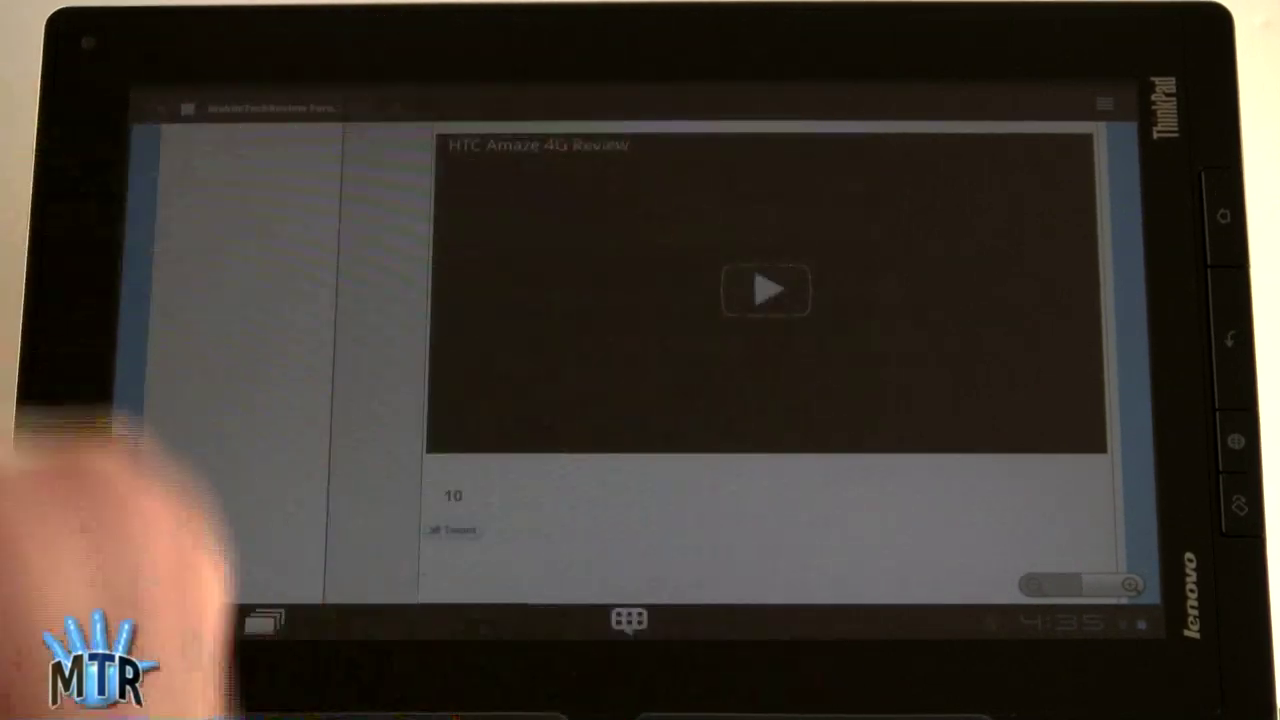
click(766, 290)
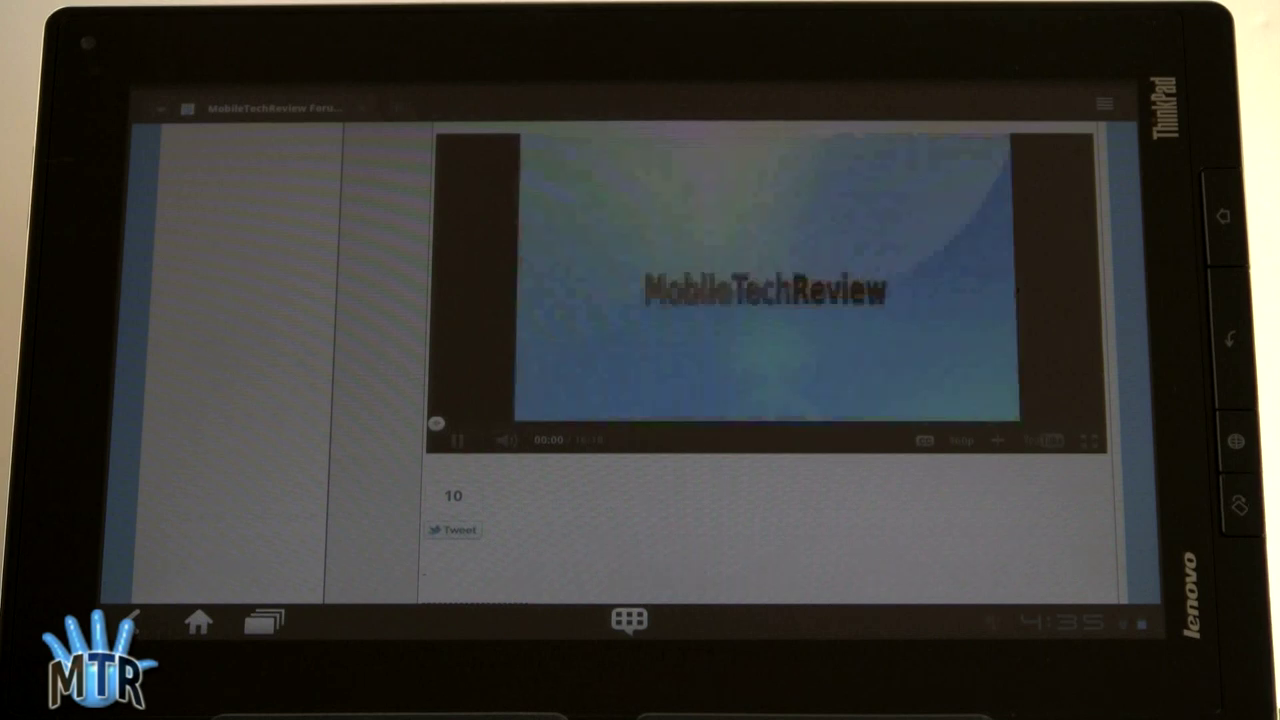
click(459, 440)
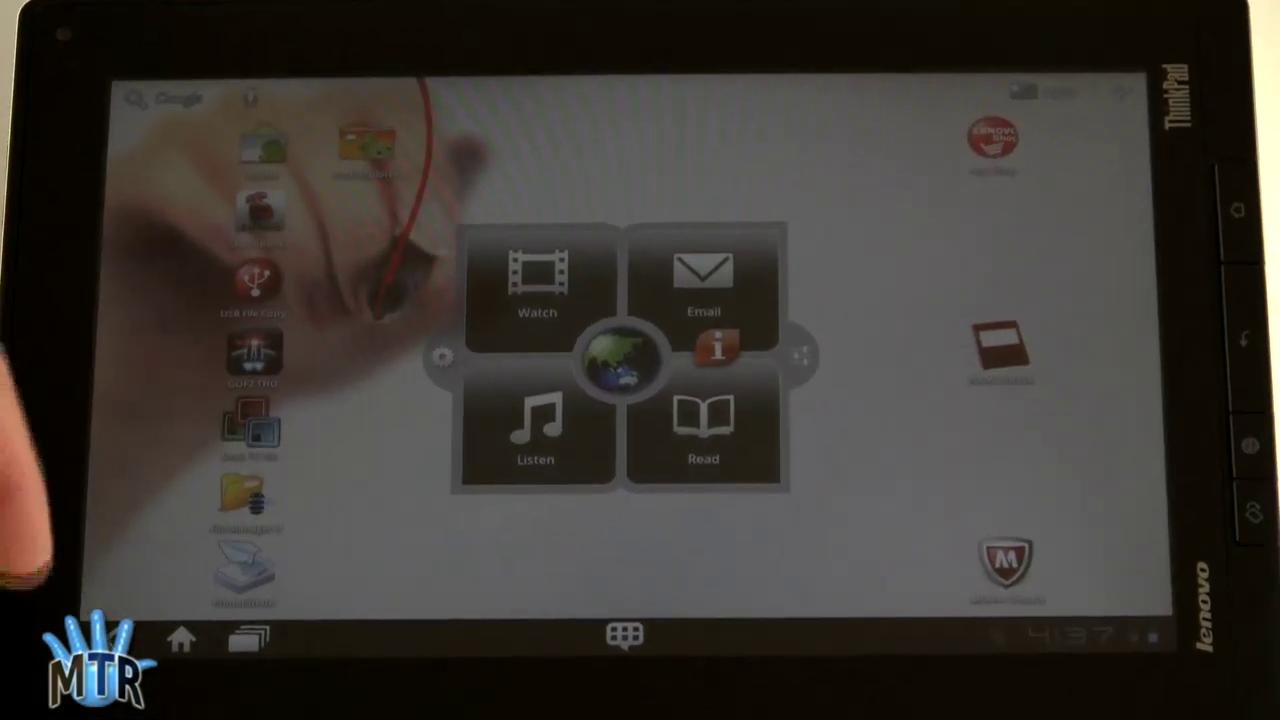
click(625, 637)
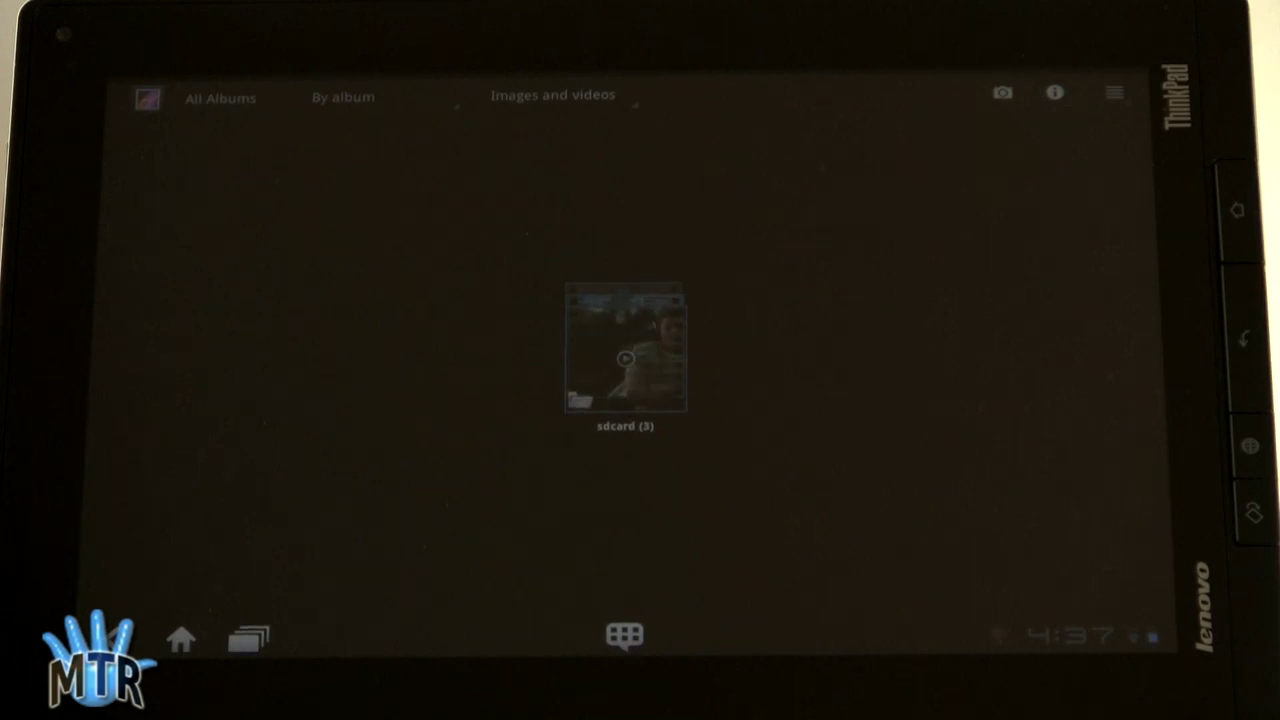
Step: Open the sdcard (3) album from All Albums to show its three videos
click(625, 350)
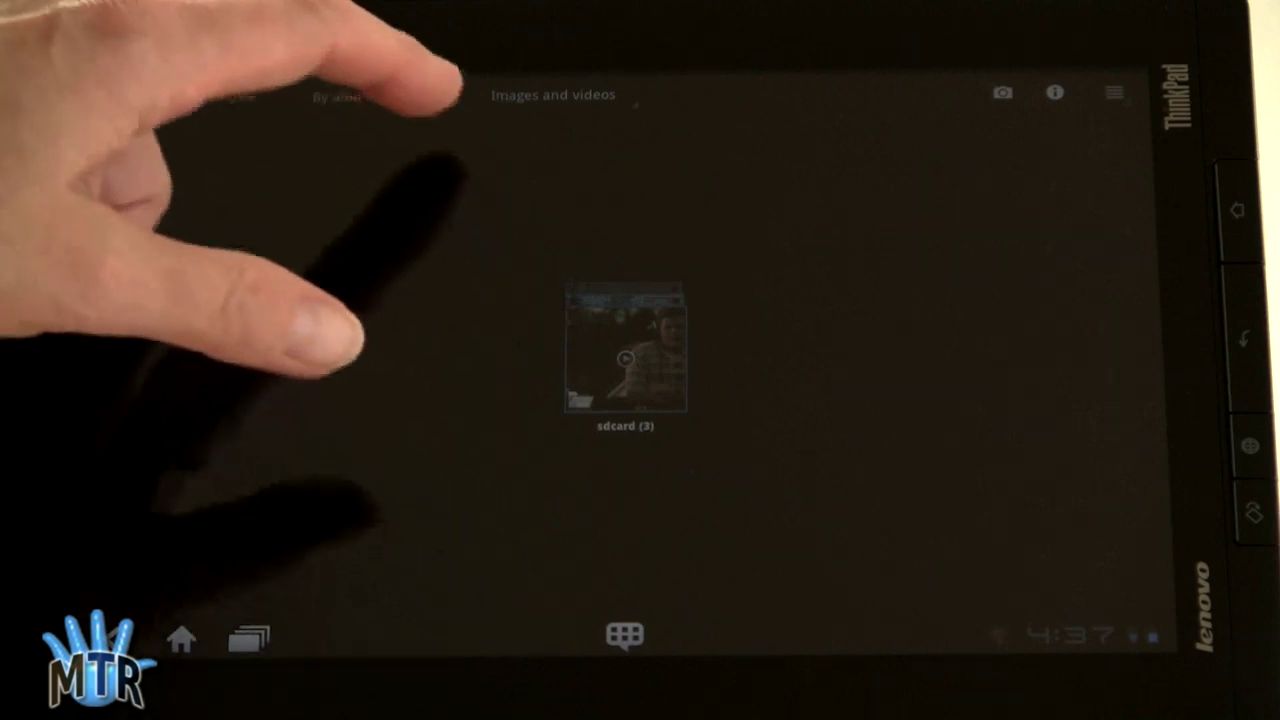
click(624, 347)
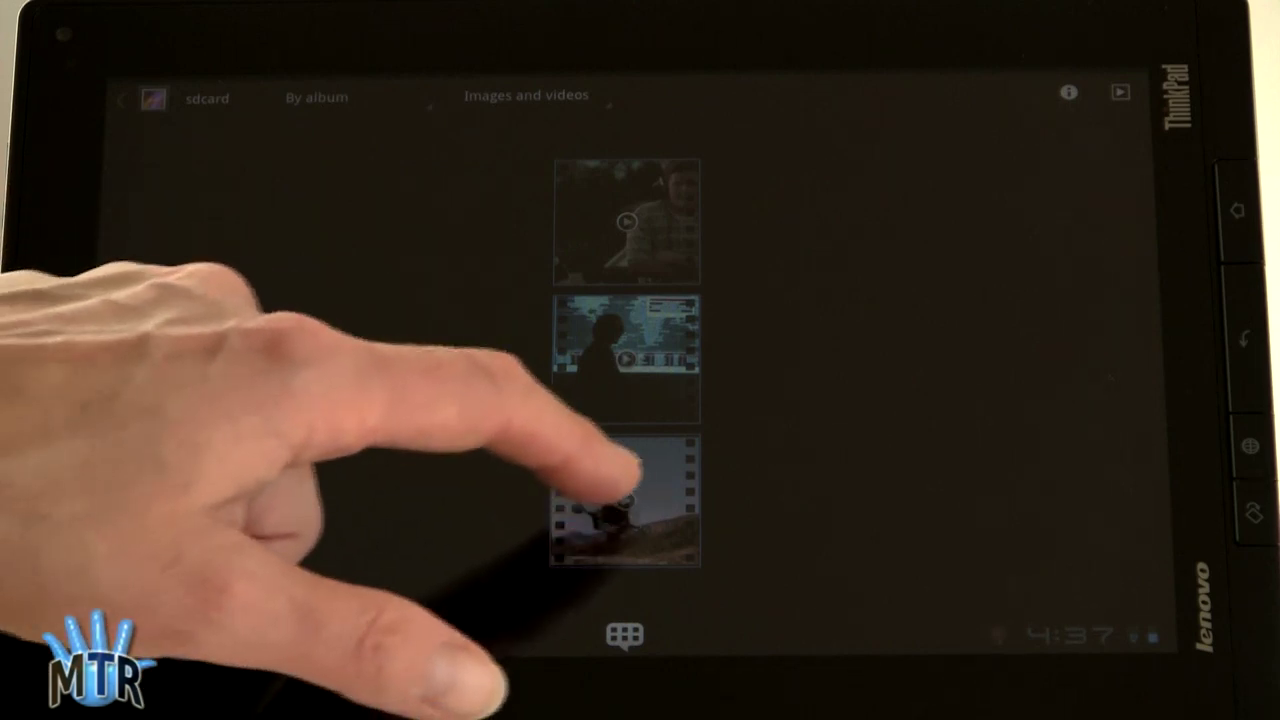
mouse_move(620, 500)
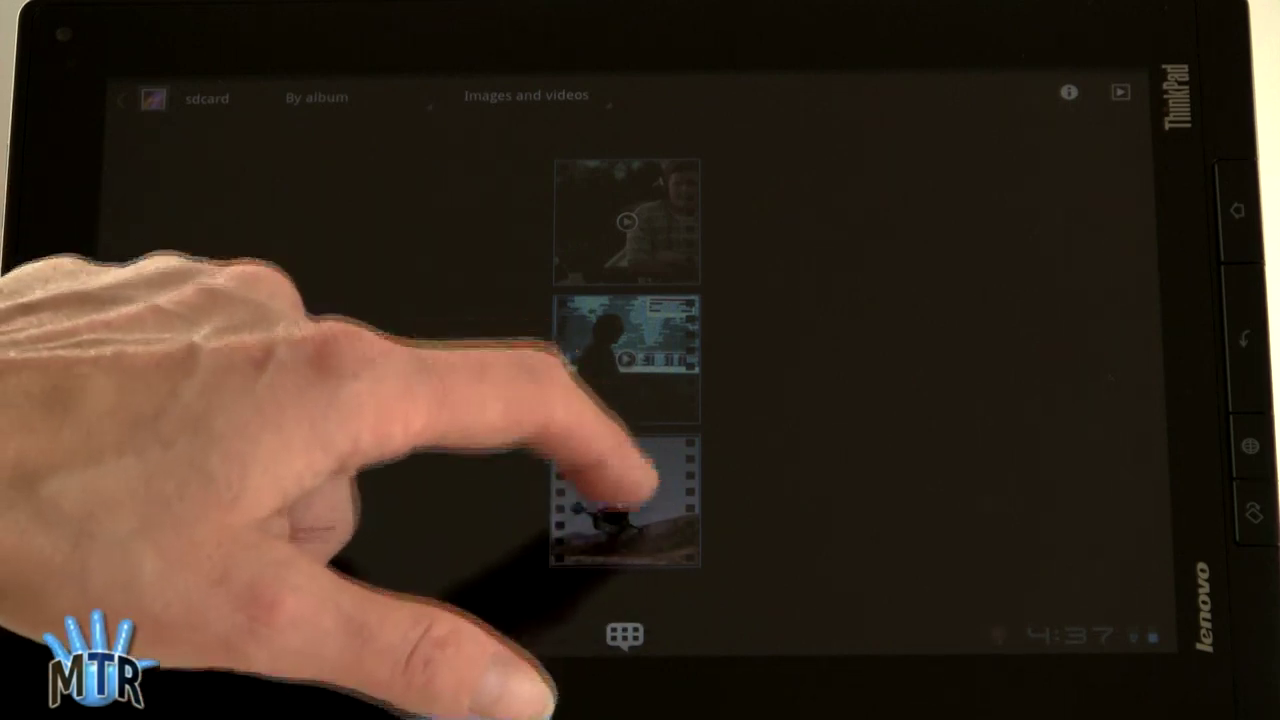
click(625, 500)
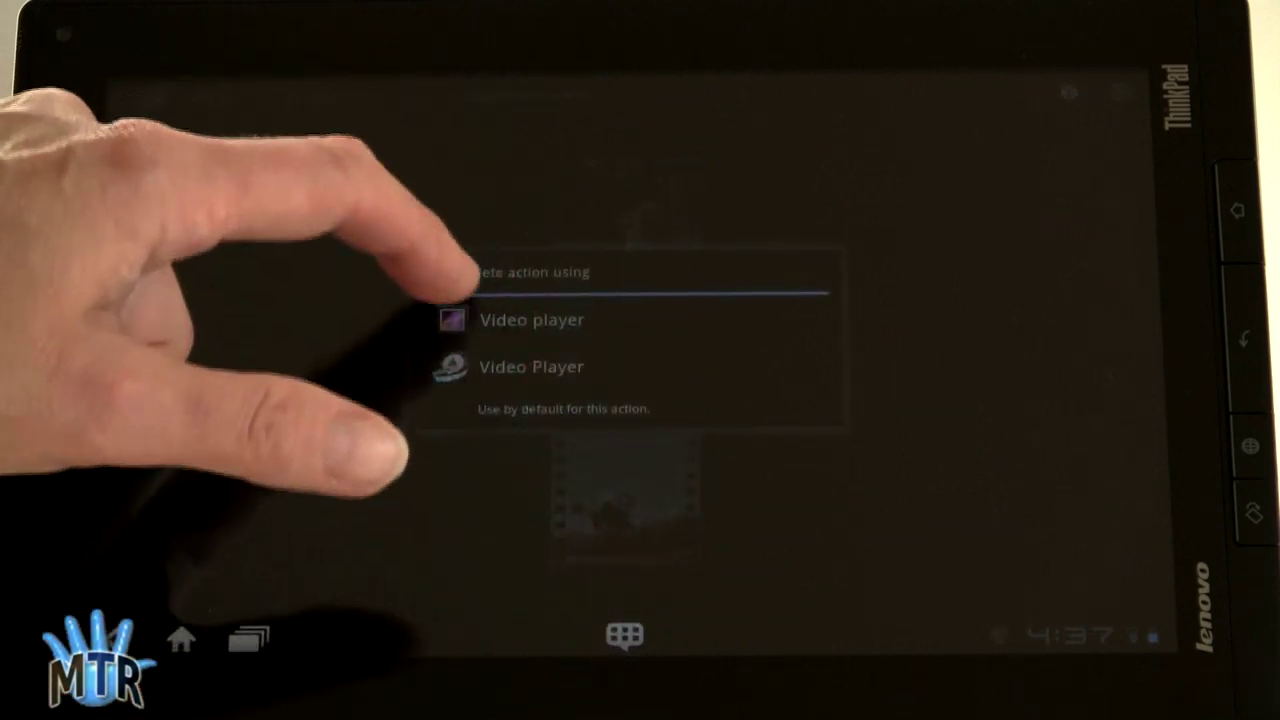
click(531, 319)
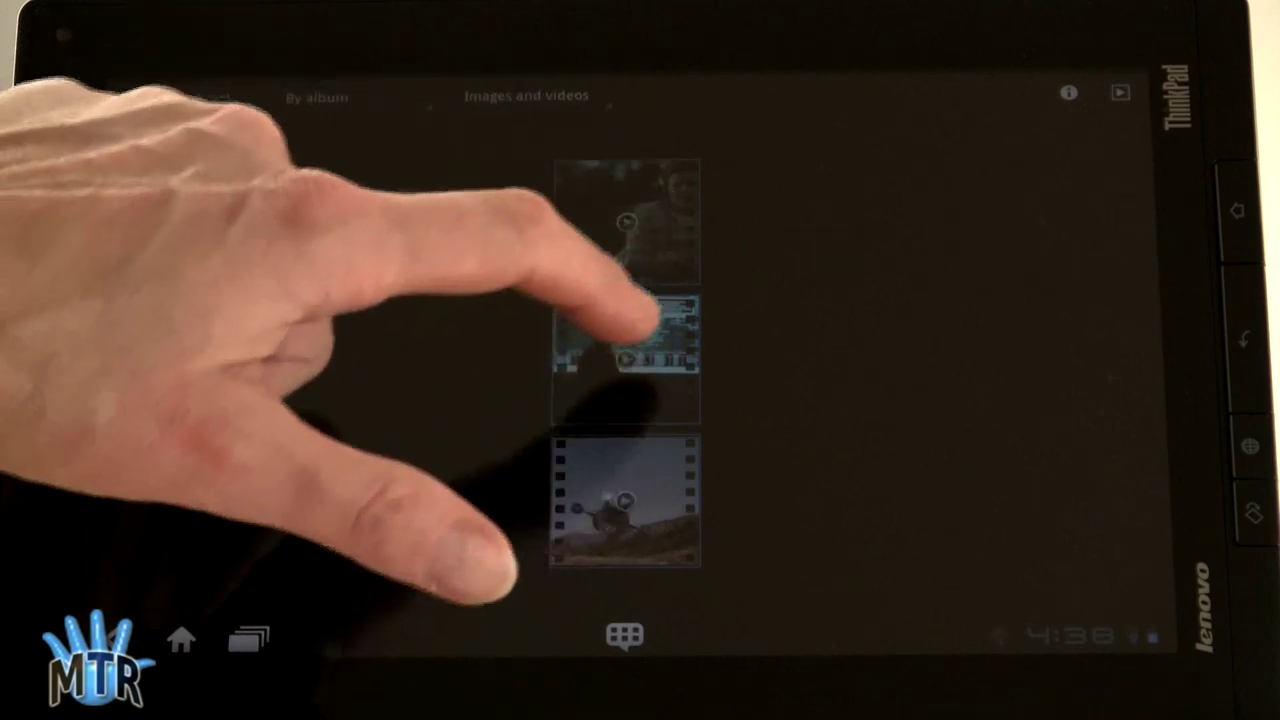
Step: Play the album's second video, choosing Video player to open it
click(625, 350)
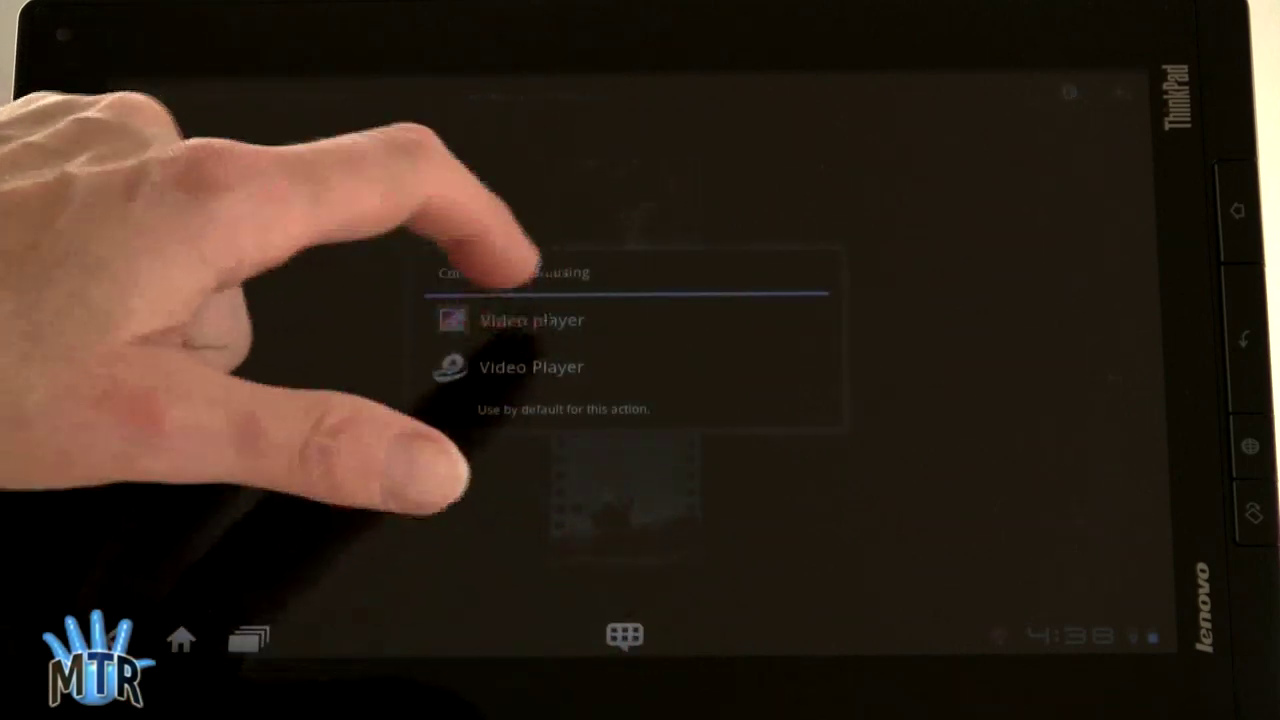
click(530, 320)
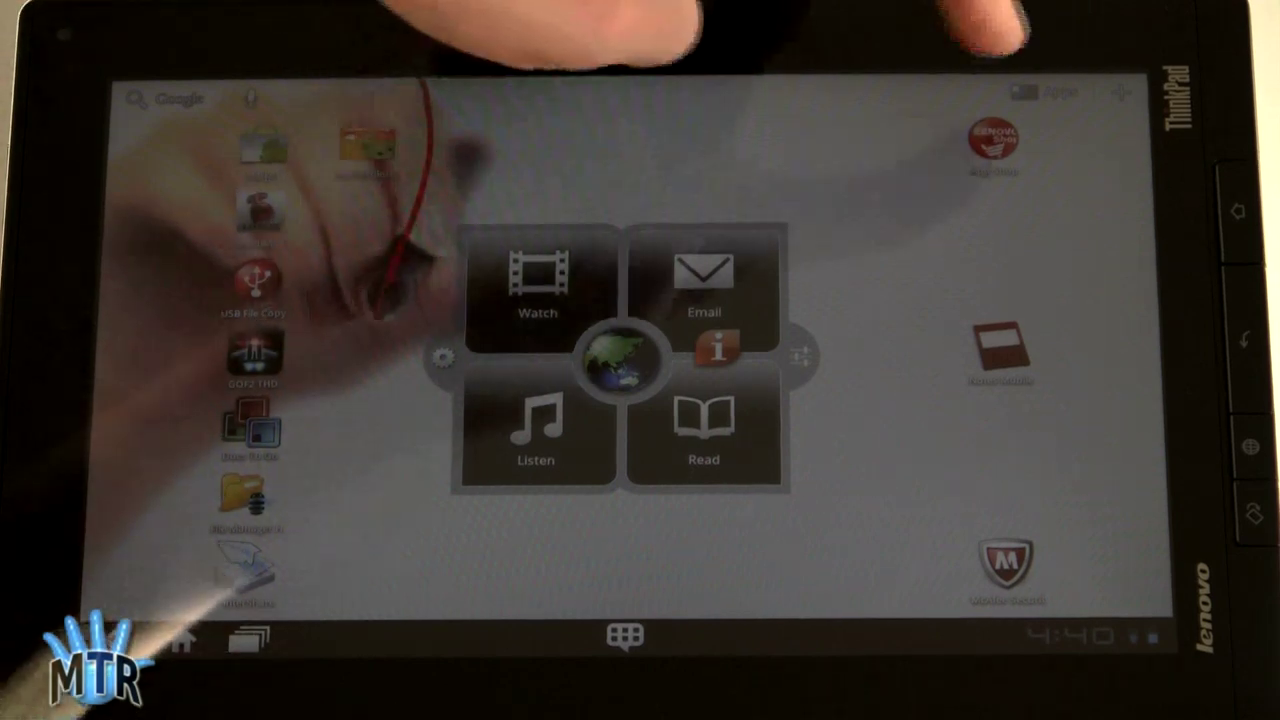
Step: Launch Lenovo App Shop and scroll through the featured app listings
click(992, 140)
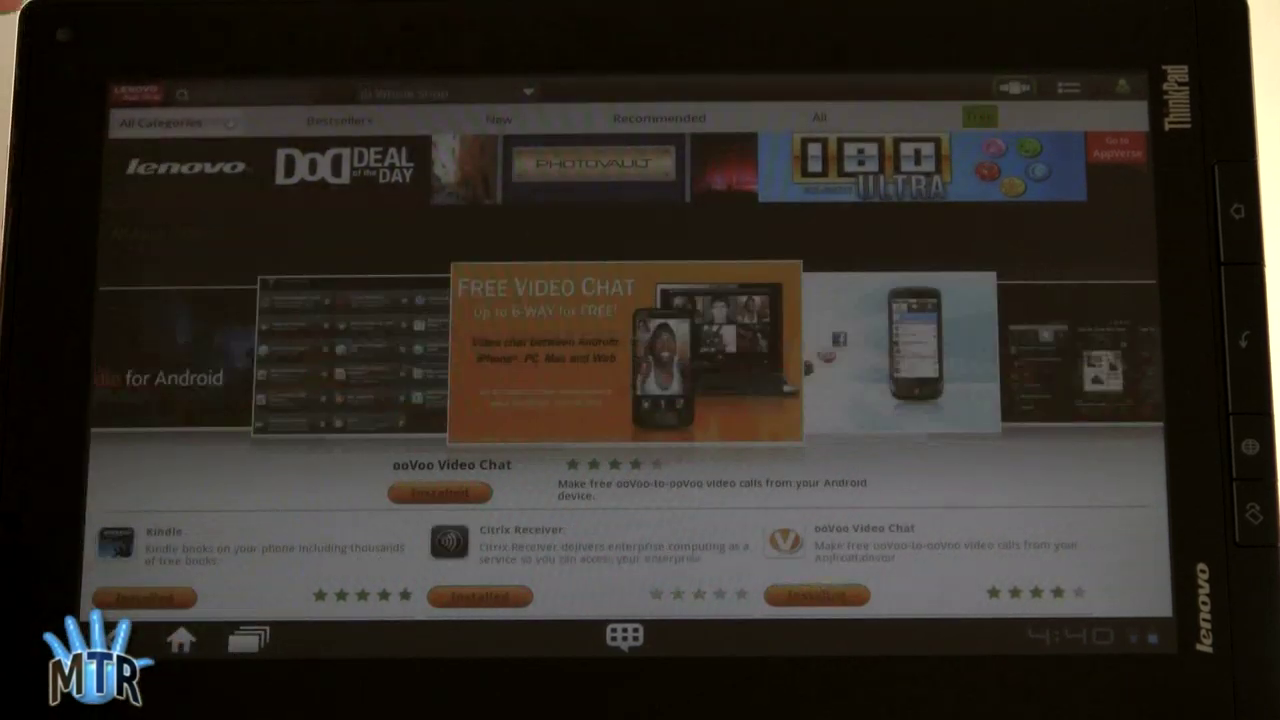
scroll(down, 3)
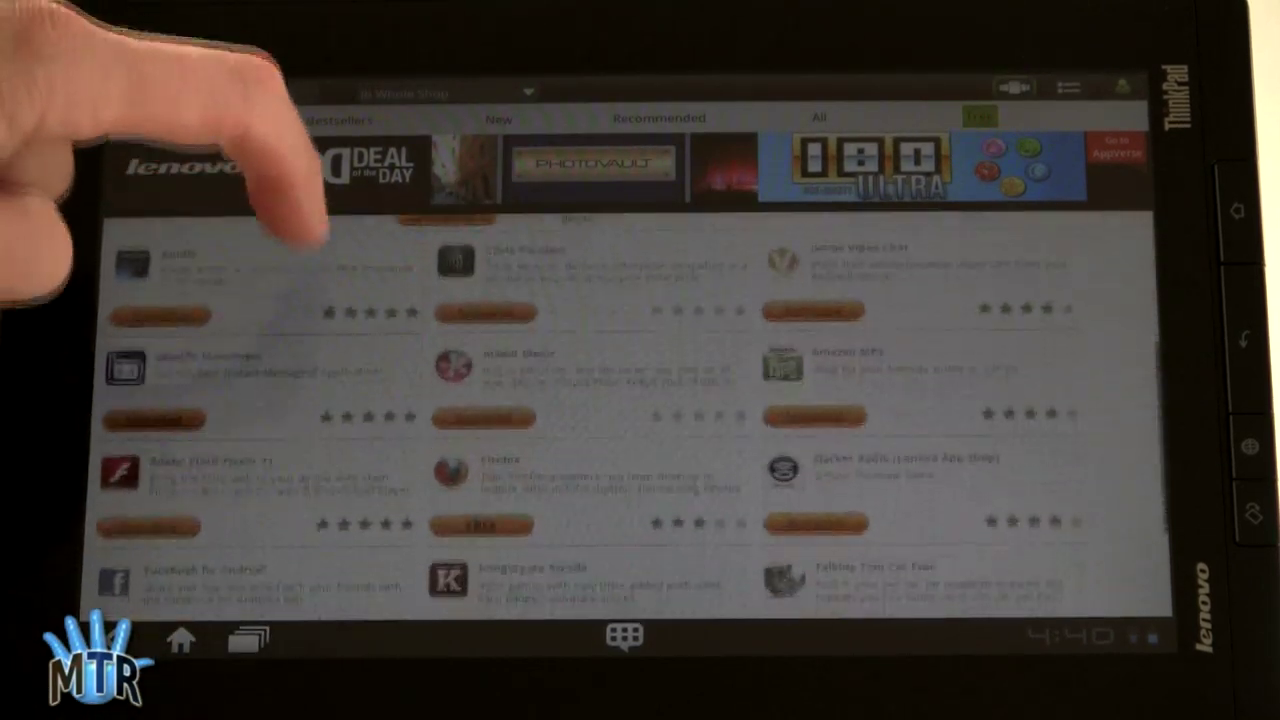